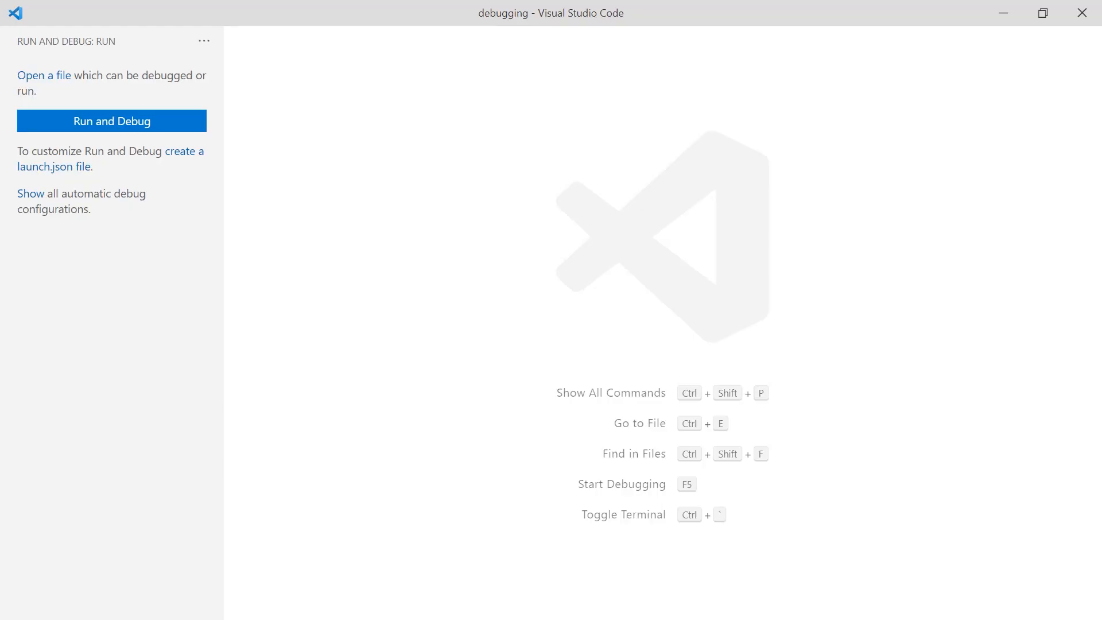
# - Run '.NET: Generate Assets for Build and Debug' from the Command Palette to create the launch configuration
pyautogui.write('.NET: Gener')
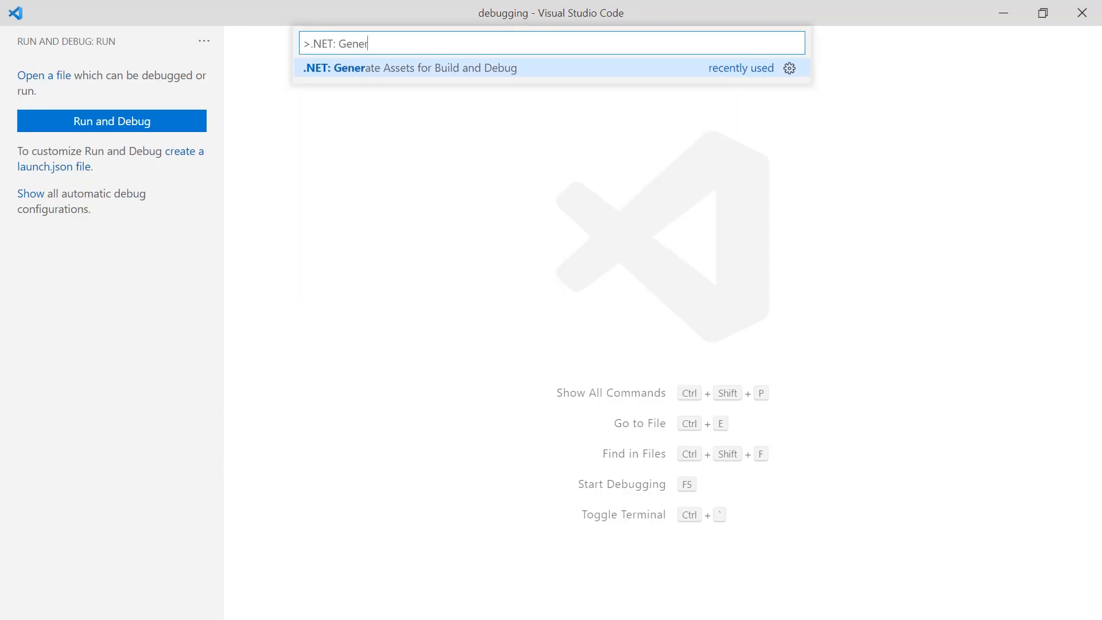
pyautogui.click(408, 68)
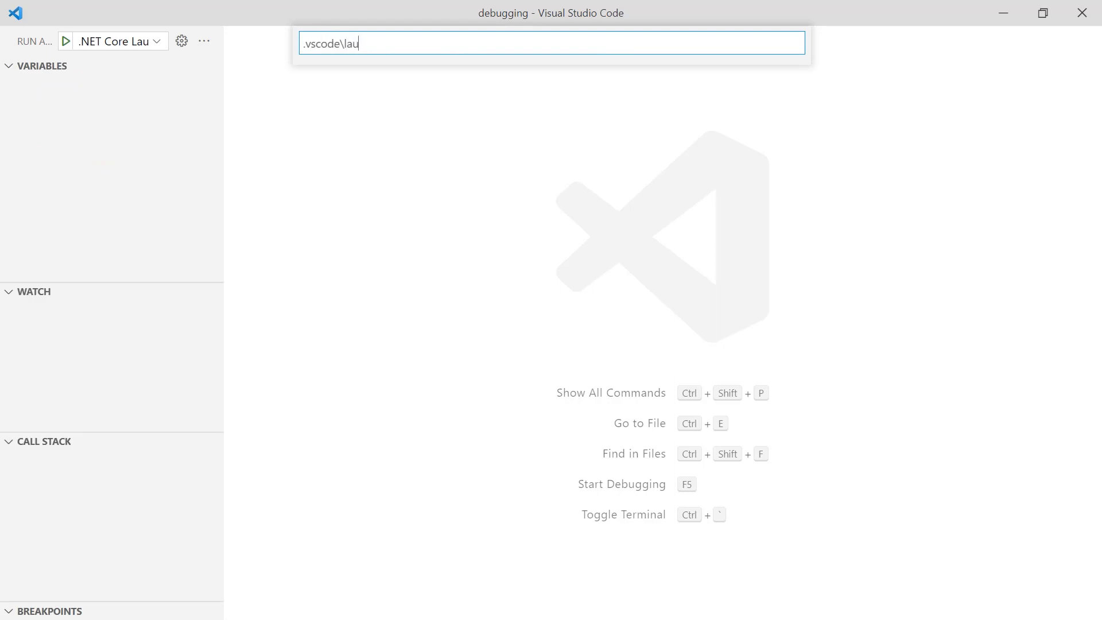
pyautogui.press('Enter')
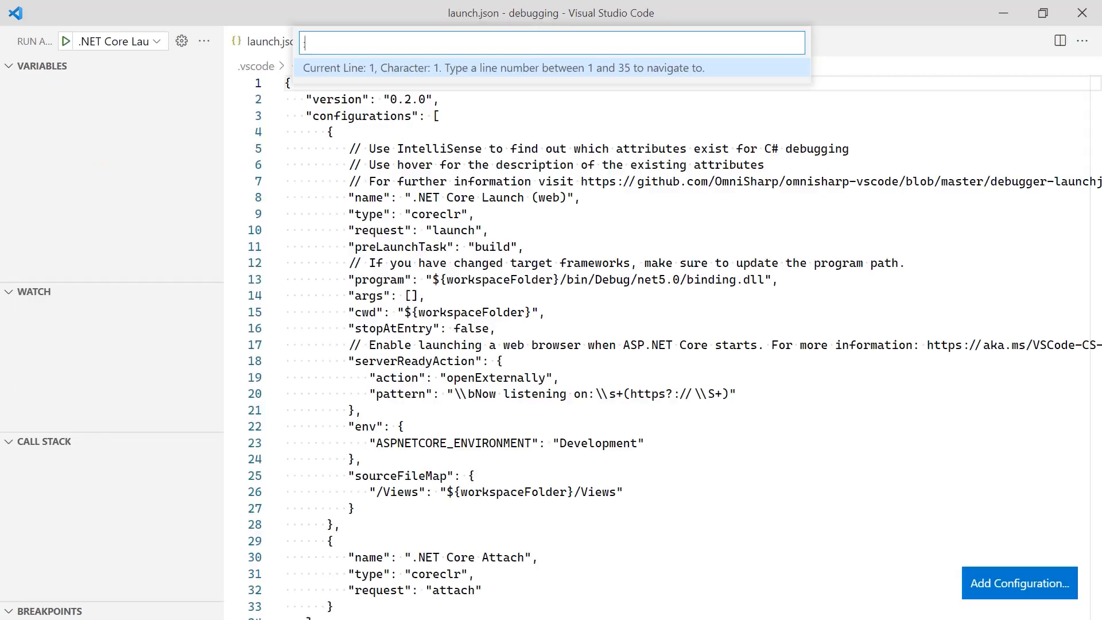
pyautogui.write('"--urls",')
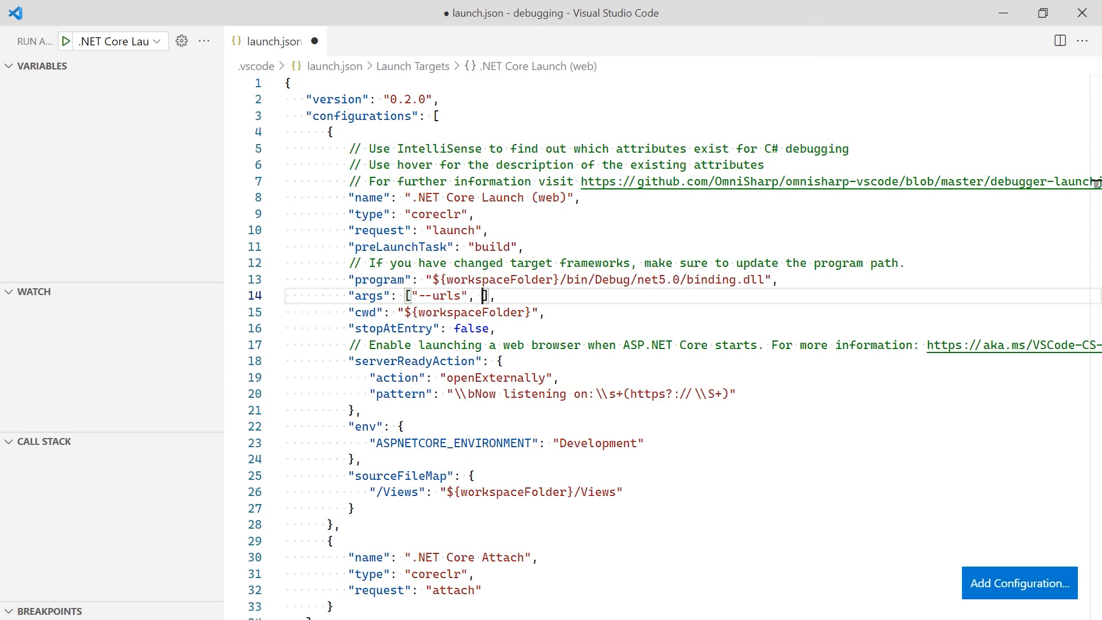
pyautogui.write('"http://*:5000"')
pyautogui.write('>Dapr')
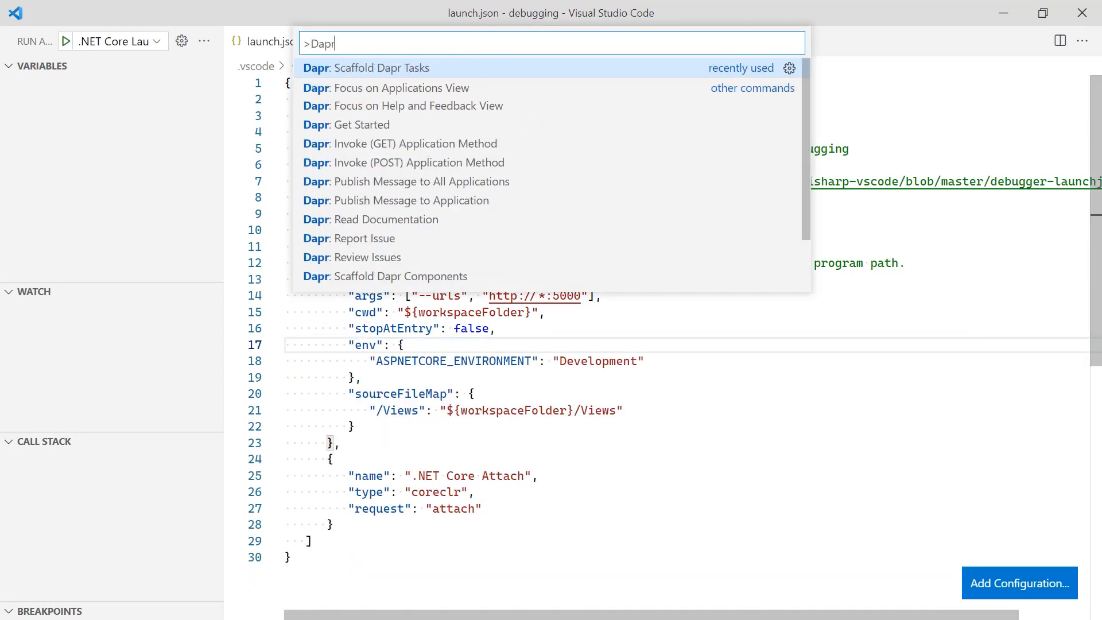
# - Run 'Dapr: Scaffold Dapr Tasks' based on .NET Core Launch (web), producing daprd-debug and daprd-down tasks
pyautogui.write(': Scaffold')
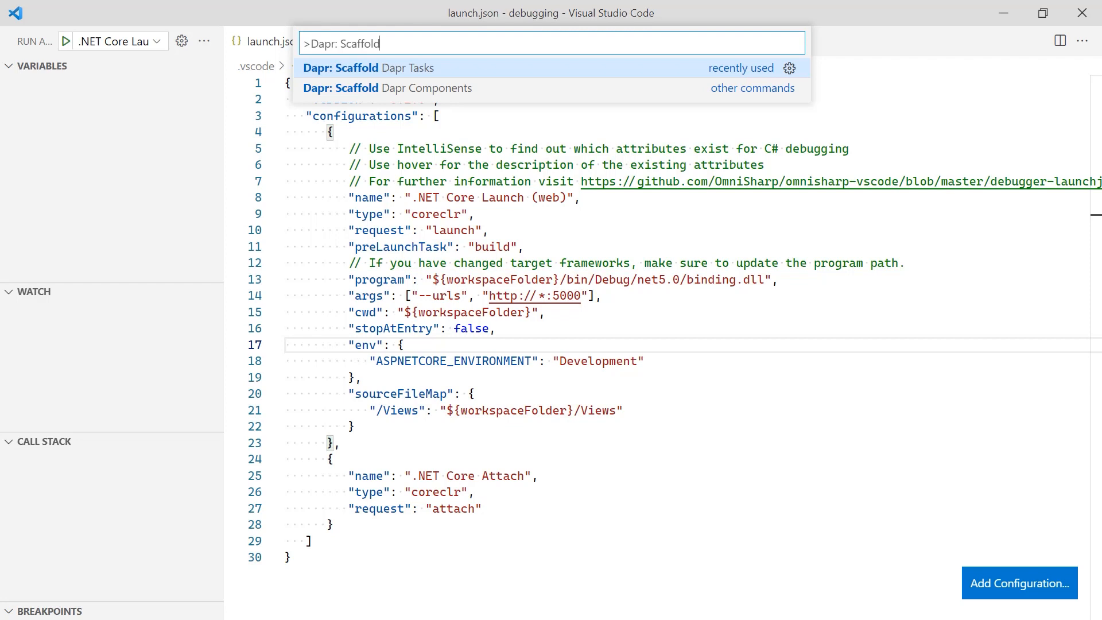
pyautogui.click(340, 68)
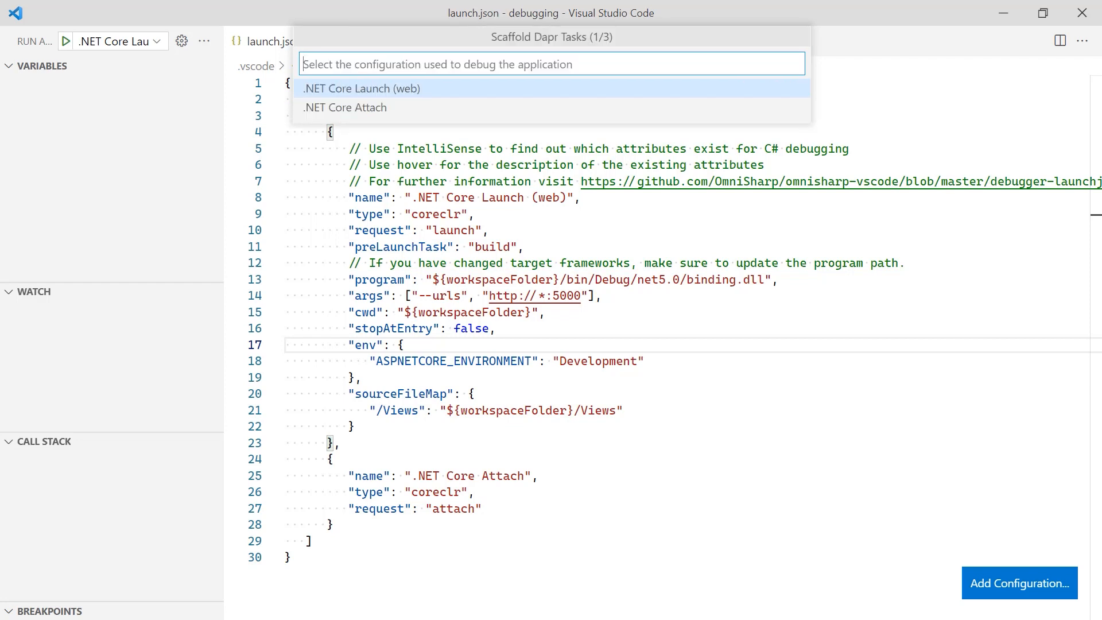
pyautogui.click(362, 88)
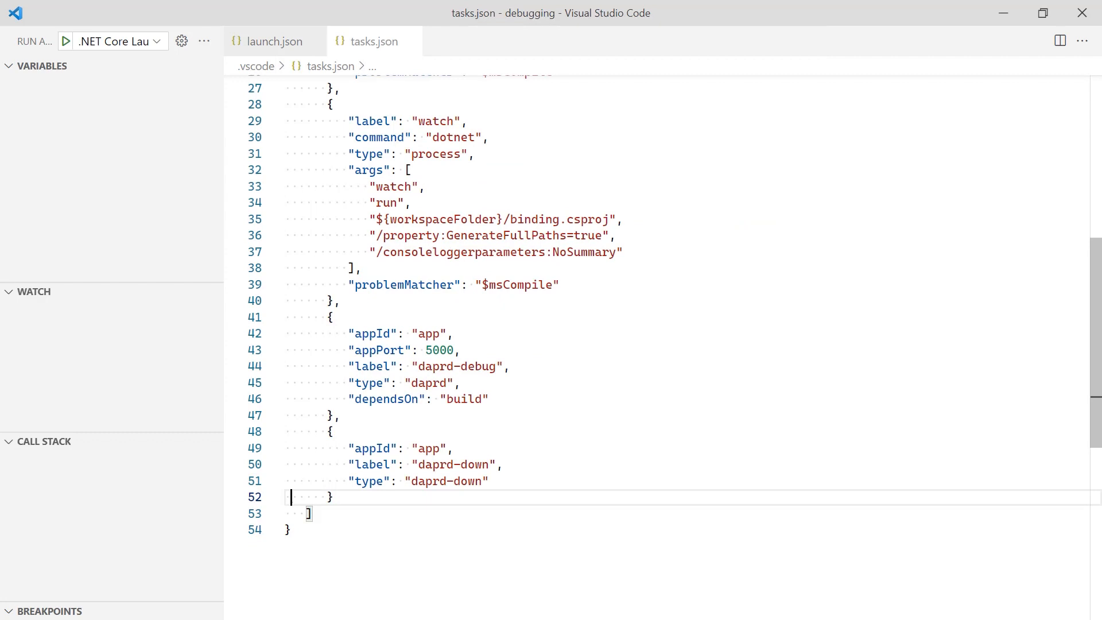
# - Quick-open TweetController.cs showing its POST /tweets logging handler
pyautogui.write('"com"')
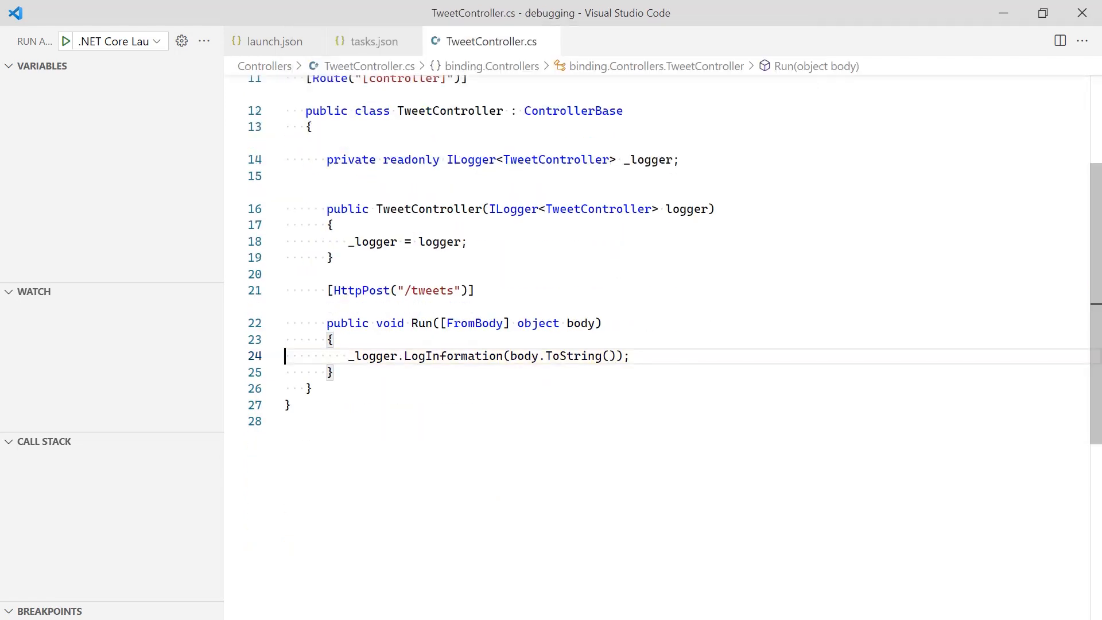
# - With a breakpoint on the logging line, start debugging with .NET Core Launch (web) with Dapr
pyautogui.write('Debug')
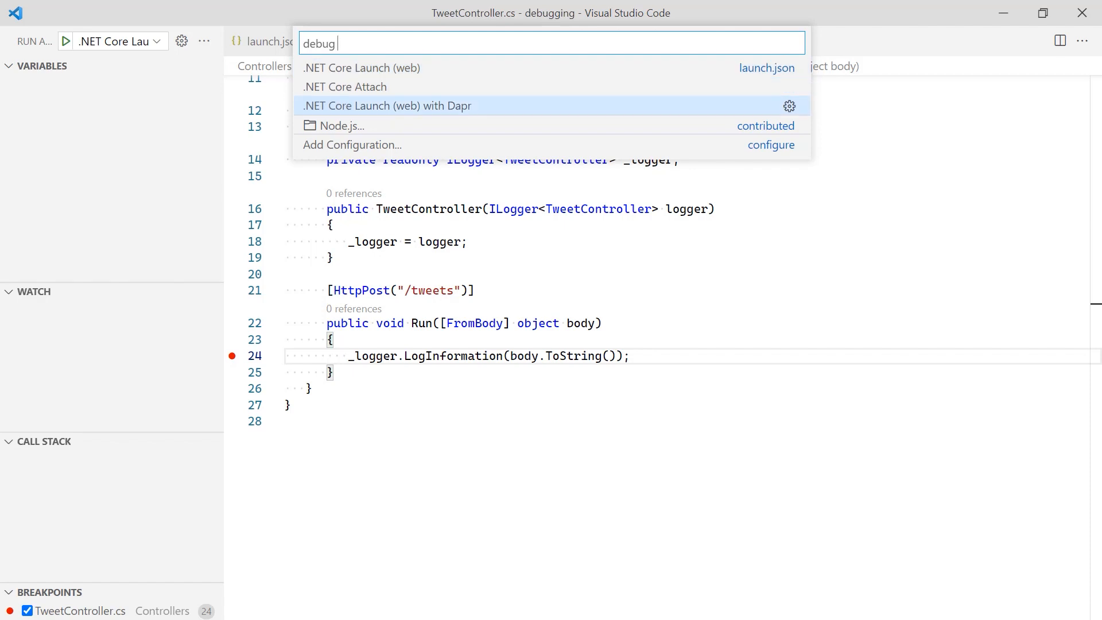
pyautogui.click(386, 105)
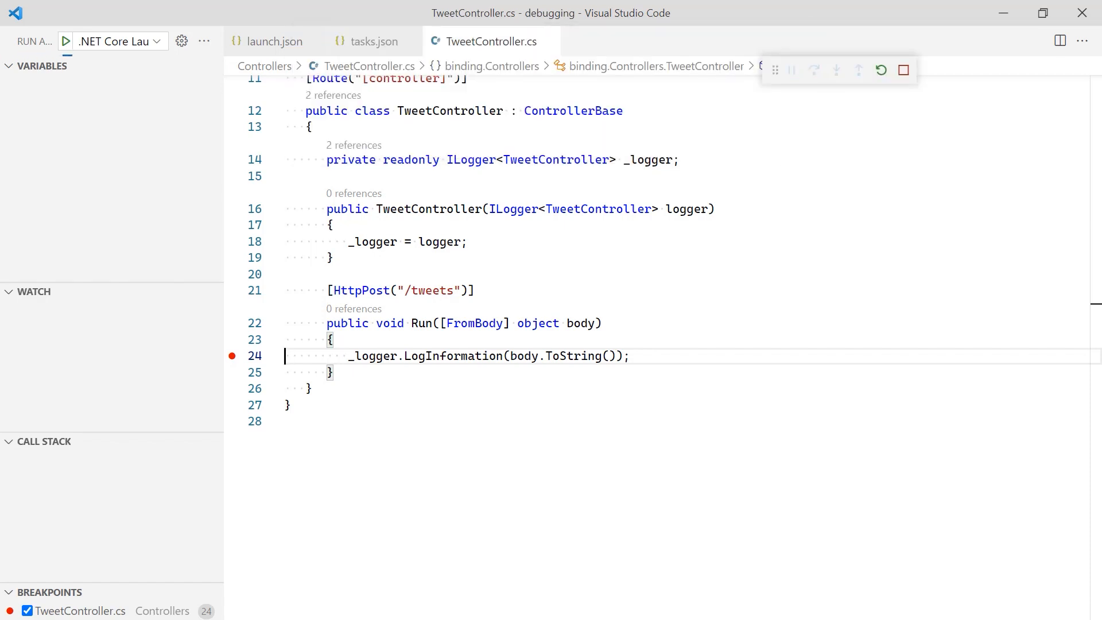